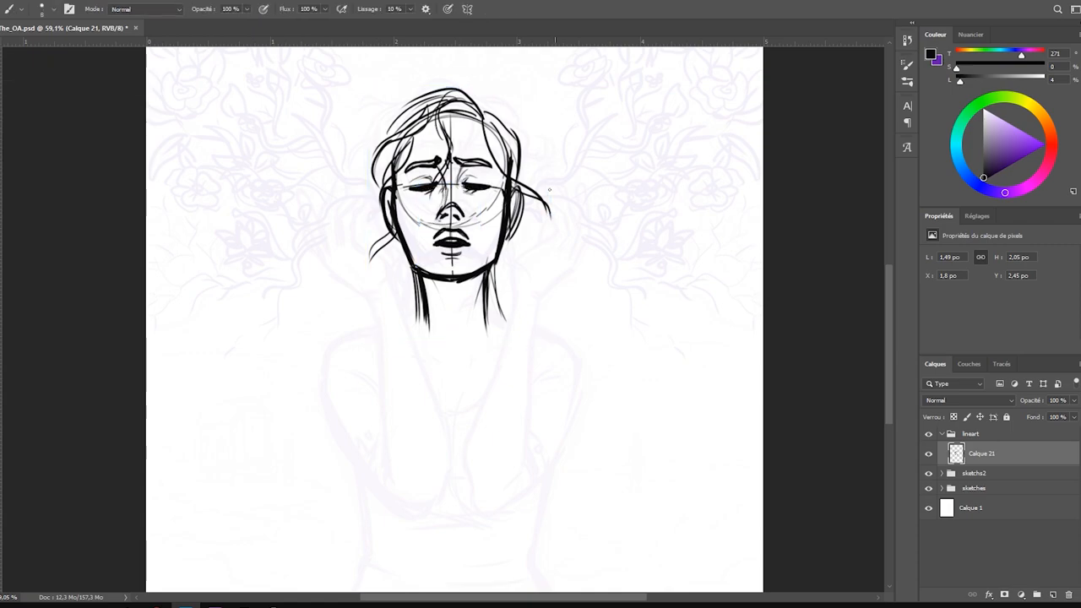
Step: Free Transform the inked mandala, roses and roots layer over the sketch
{"action": "key", "text": "ctrl+t"}
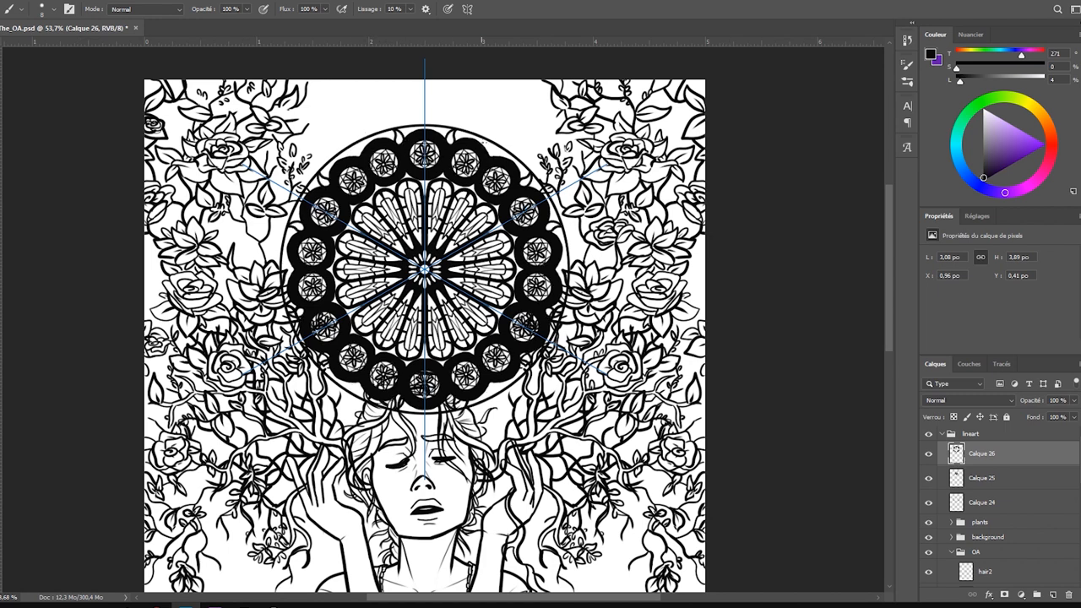
Step: Transform the mandala layer and arrange layers into the full composition with arms, dress and landscape
{"action": "left_click", "coordinate": [981, 478]}
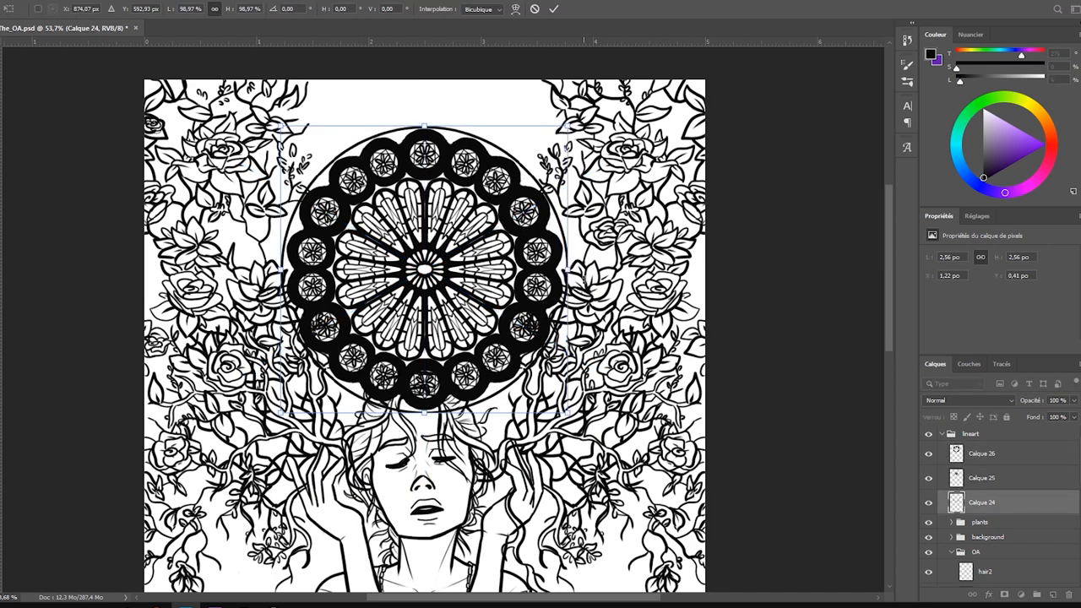
{"action": "right_click", "coordinate": [982, 503]}
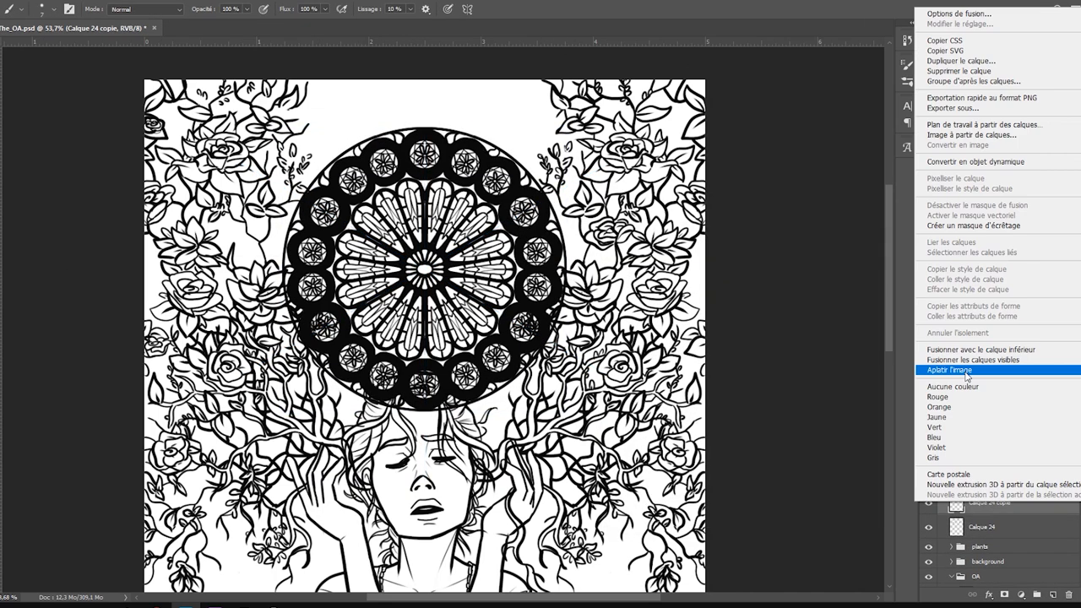
{"action": "left_click", "coordinate": [950, 370]}
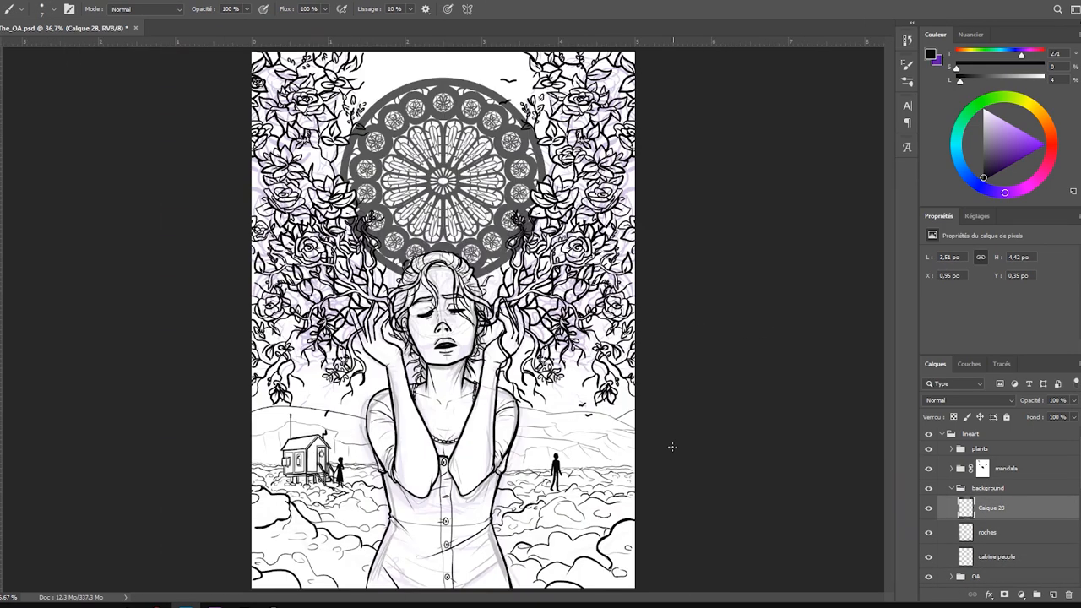
Step: Save a copy of the flat-coloured illustration with Save As
{"action": "key", "text": "ctrl+shift+s"}
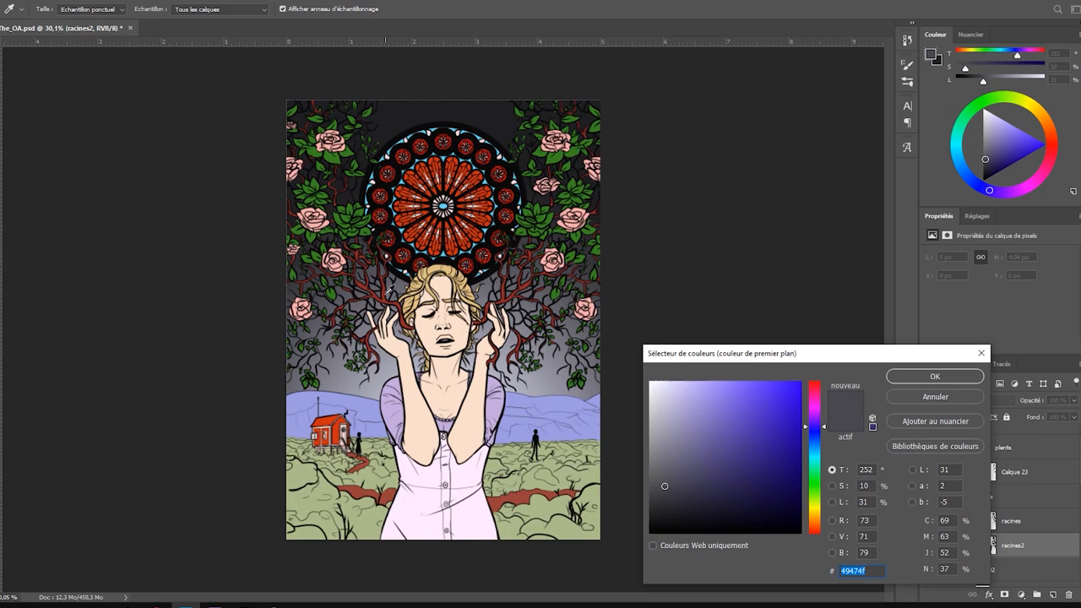
Step: Paint the woman's peach skin tone, roots and roses, then zoom out to review the canvas
{"action": "left_click", "coordinate": [934, 375]}
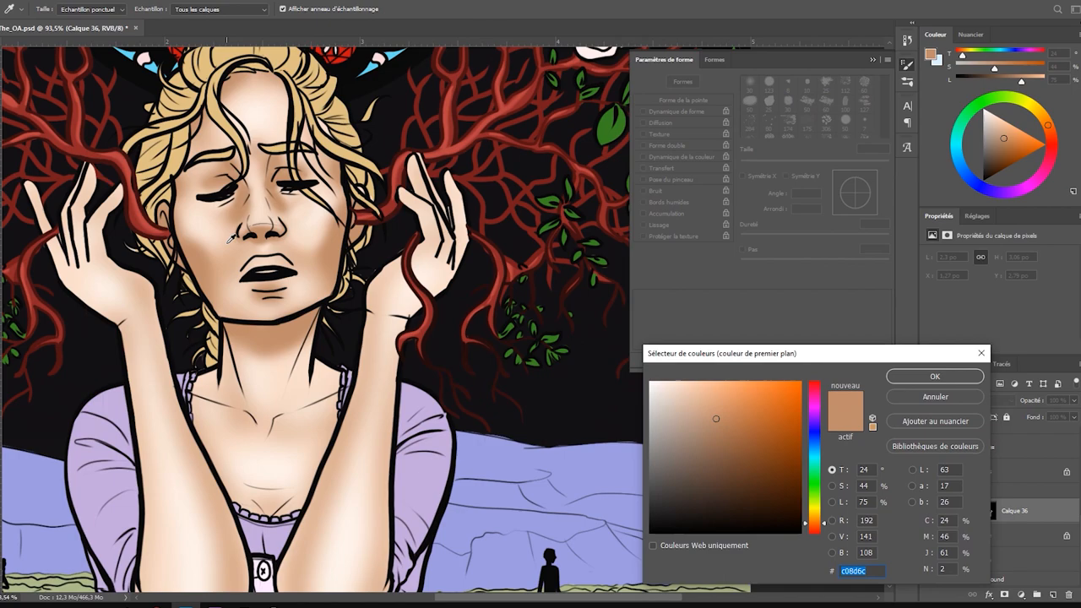
{"action": "left_click", "coordinate": [935, 375]}
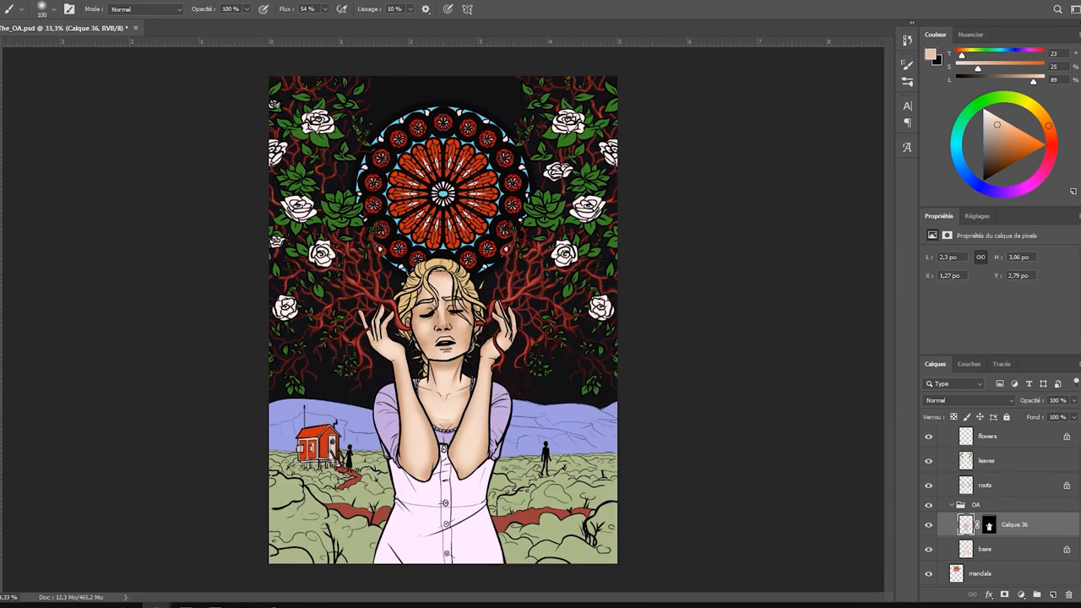
{"action": "mouse_move", "coordinate": [598, 281]}
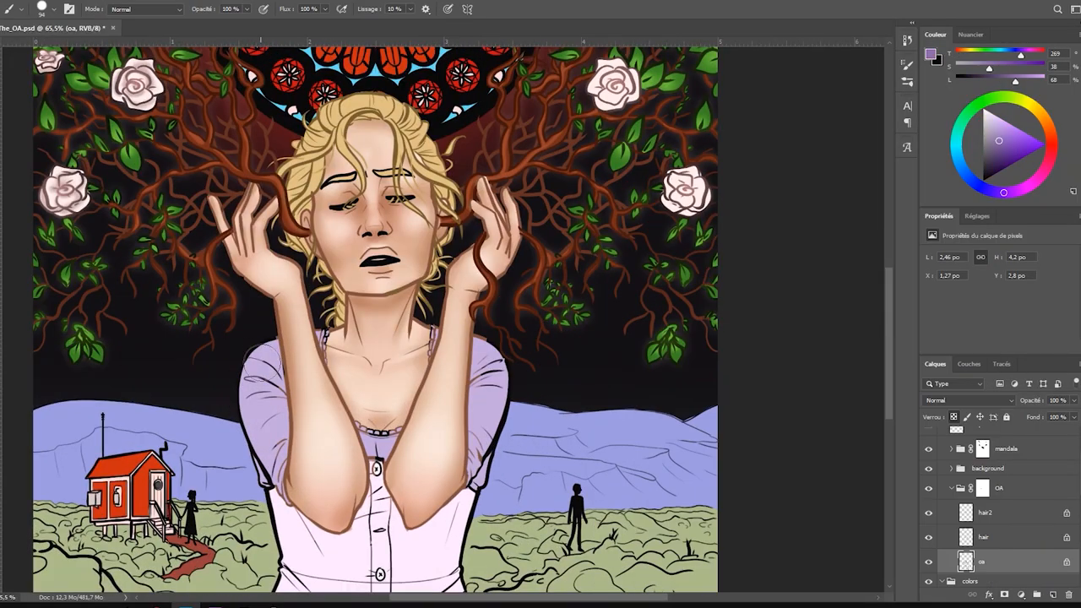
{"action": "scroll", "scroll_direction": "down", "scroll_amount": 3}
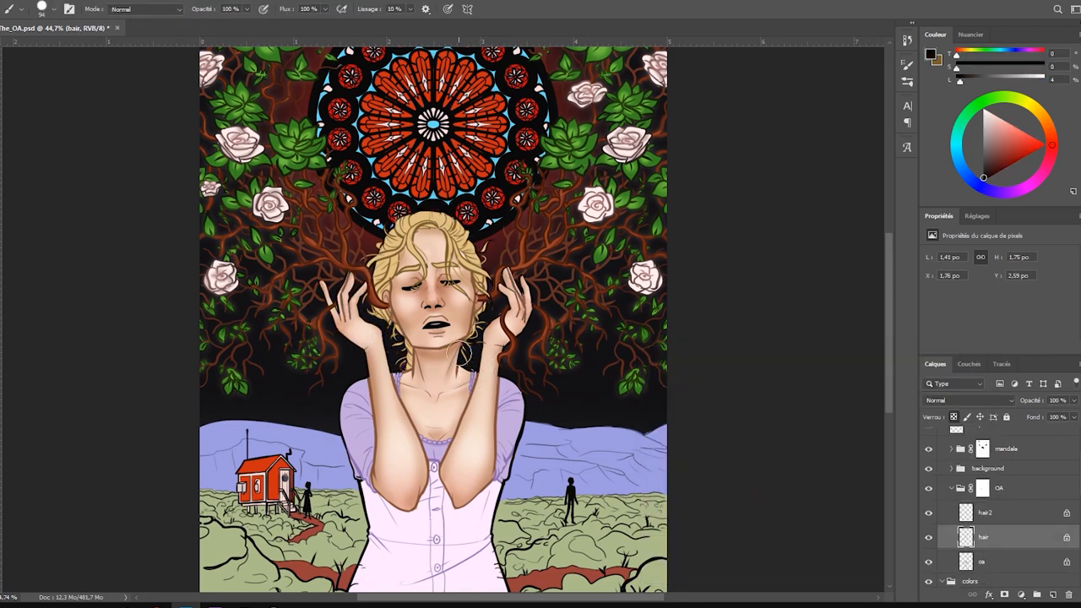
Step: Paint small lilac and green flower dabs across the dress on a clipped layer
{"action": "left_click", "coordinate": [453, 353]}
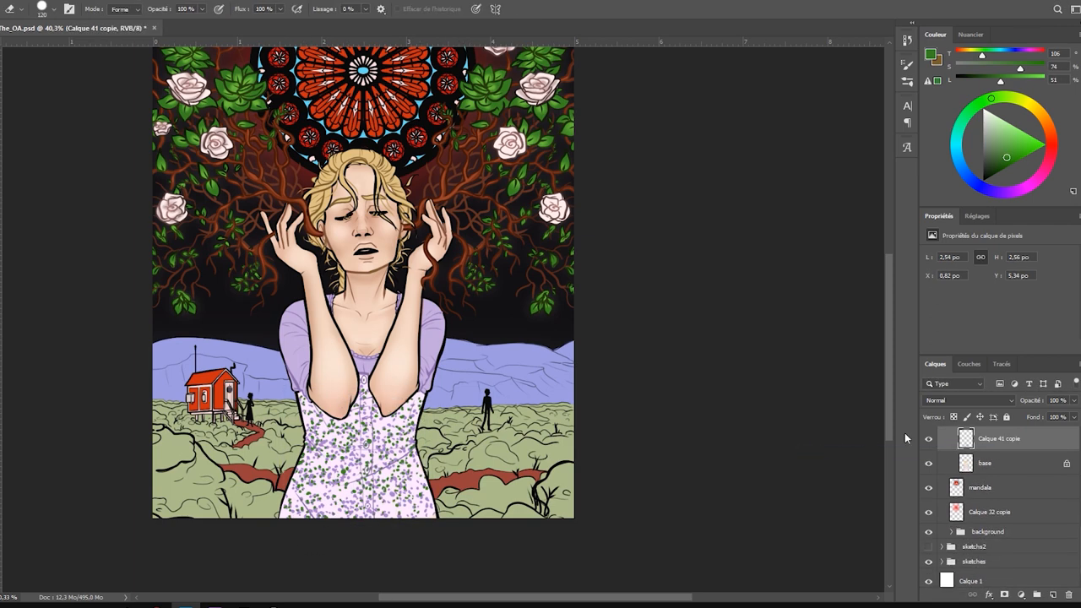
Step: Pick a dark green and paint extra foliage and roots around the mandala
{"action": "left_click", "coordinate": [932, 56]}
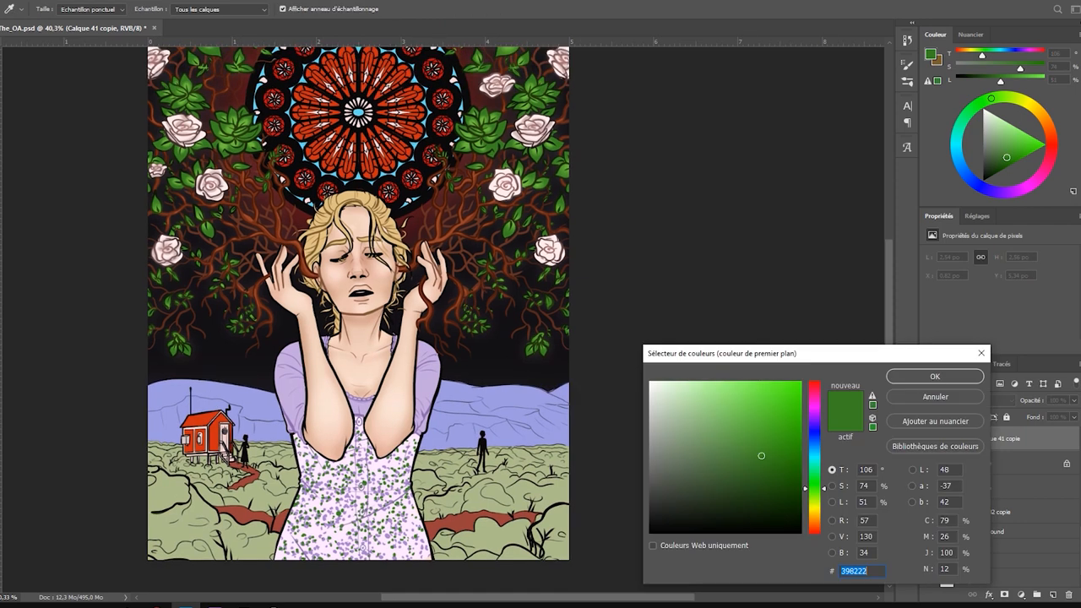
{"action": "left_click", "coordinate": [934, 376]}
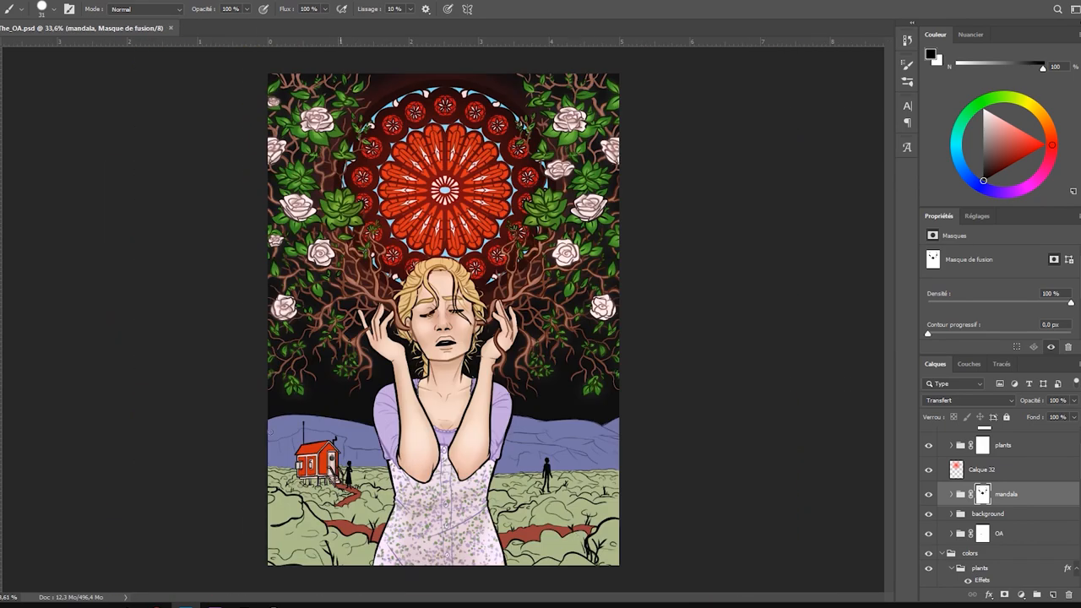
Step: Pick reddish-brown then orange-red and brush glowing cracks and the path into the fields
{"action": "left_click", "coordinate": [929, 54]}
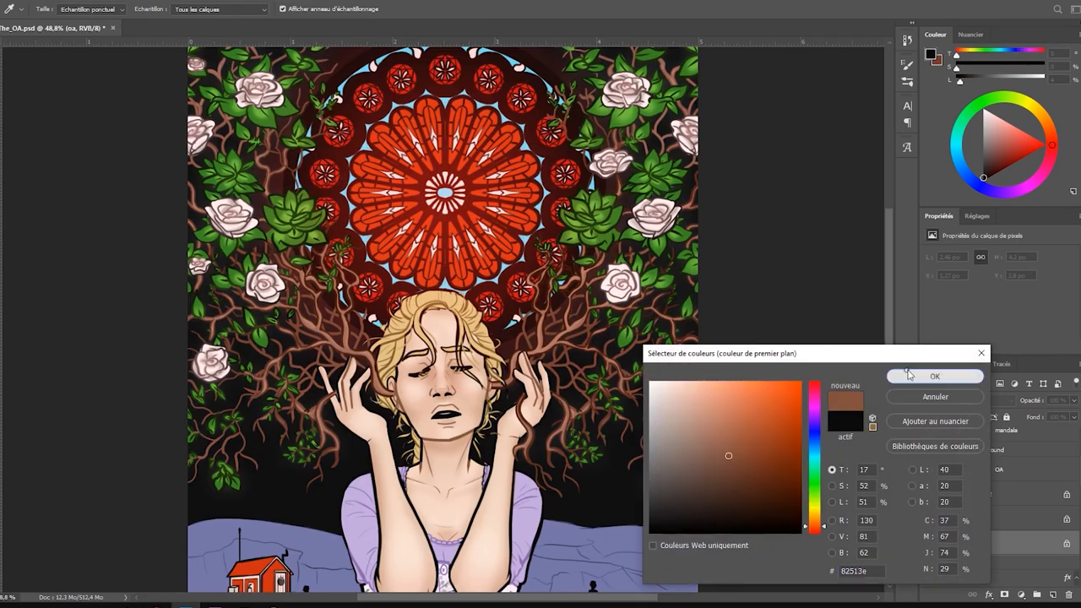
{"action": "left_click", "coordinate": [934, 375]}
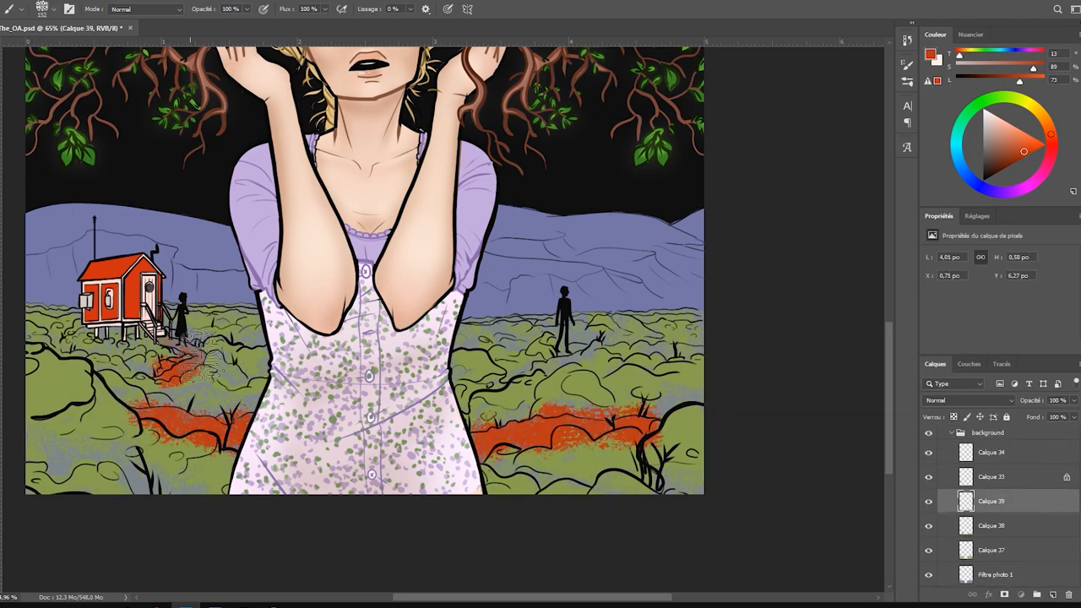
{"action": "left_click", "coordinate": [934, 54]}
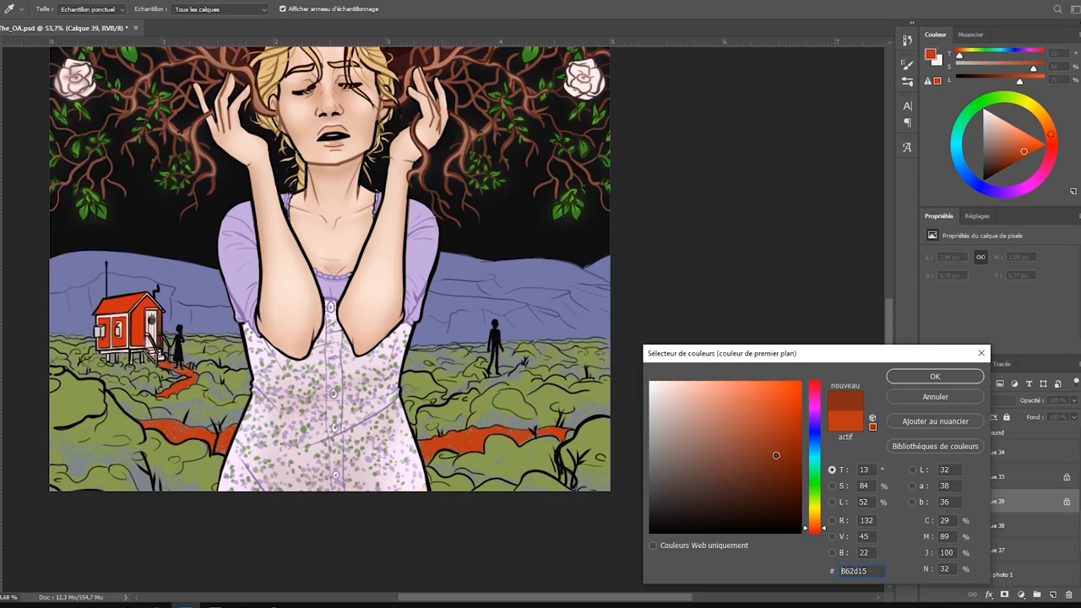